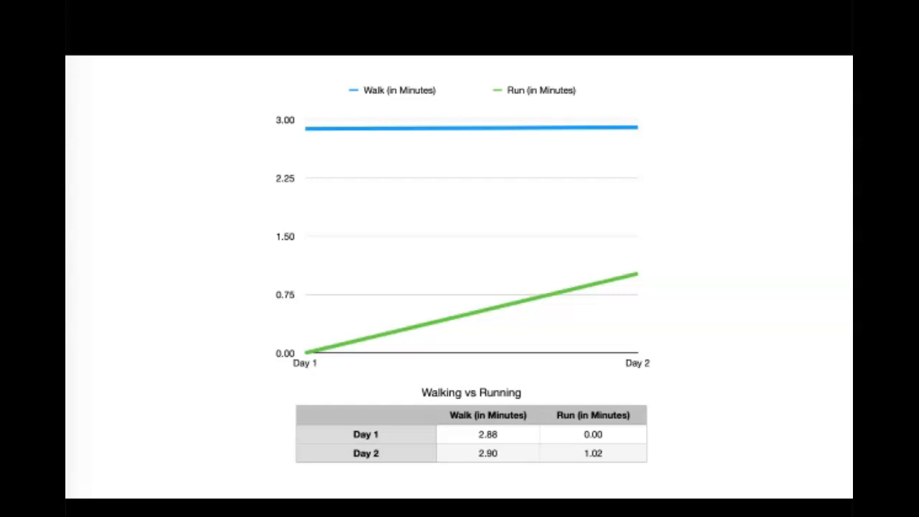
- Advance to the negative self-talk partial interval recording form slide (8/30 = 26.7%)
key("Right")
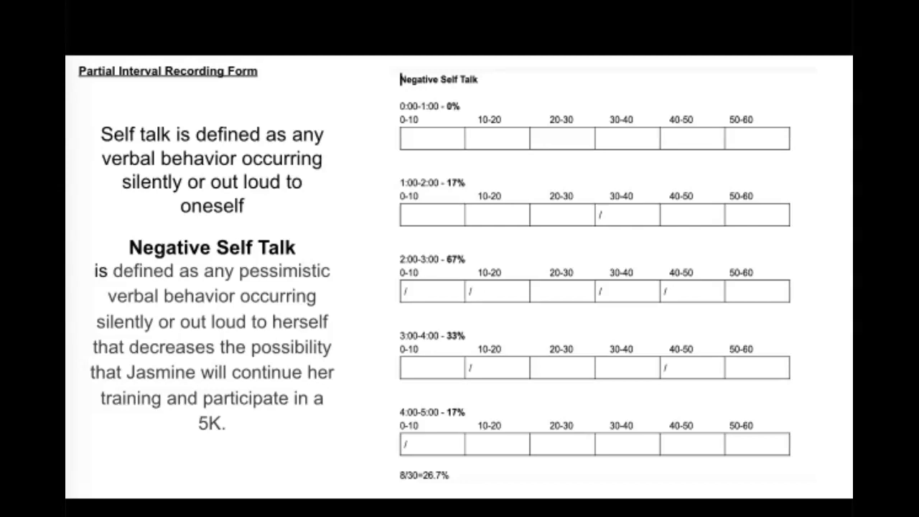